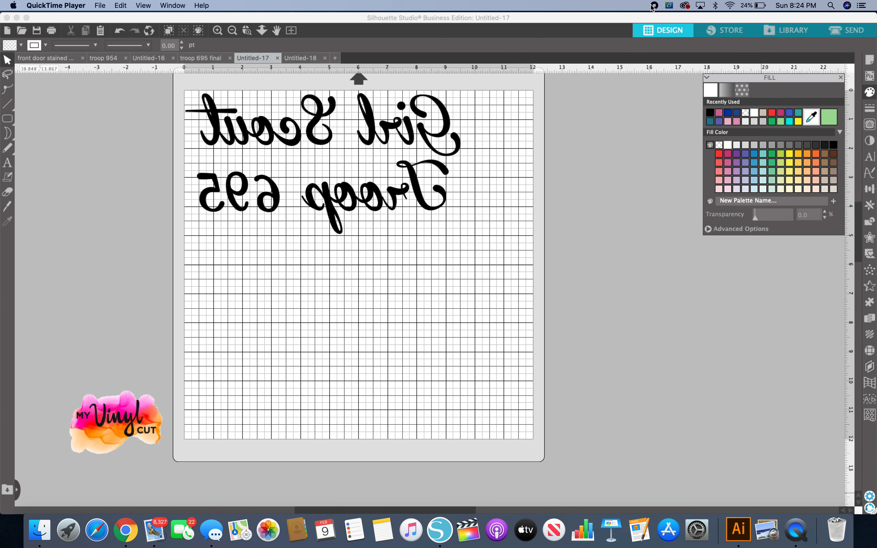
{"action": "mouse_move", "coordinate": [460, 124]}
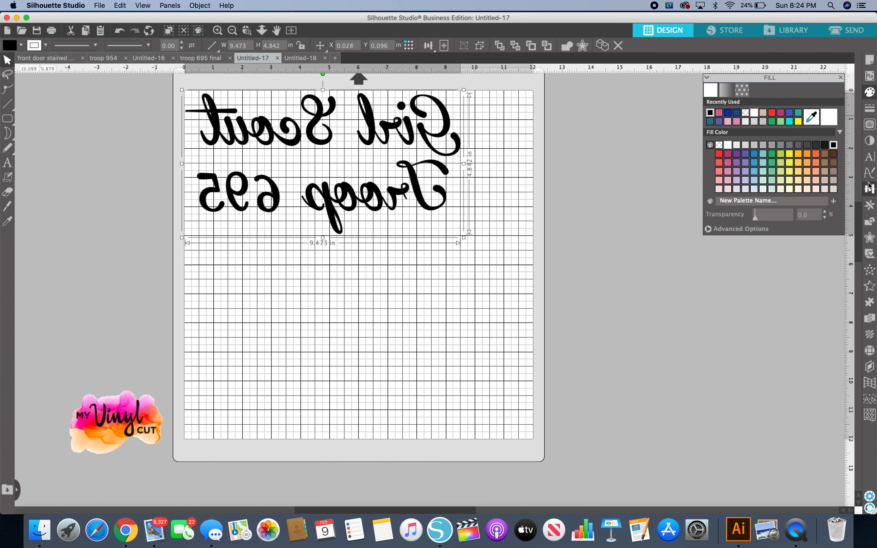
Duplicate the mirrored 'Girl Scout Troop 695' script so three copies stack vertically
{"action": "left_click", "coordinate": [869, 204]}
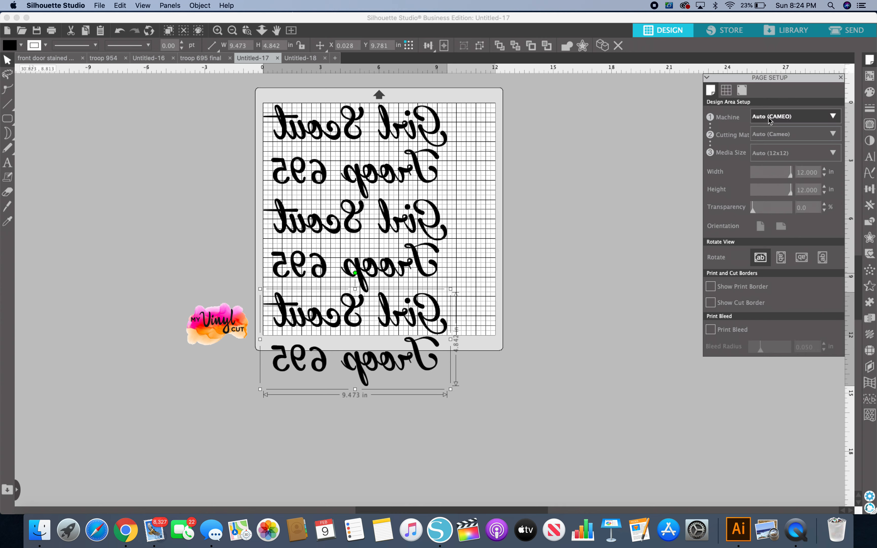
{"action": "mouse_move", "coordinate": [779, 117]}
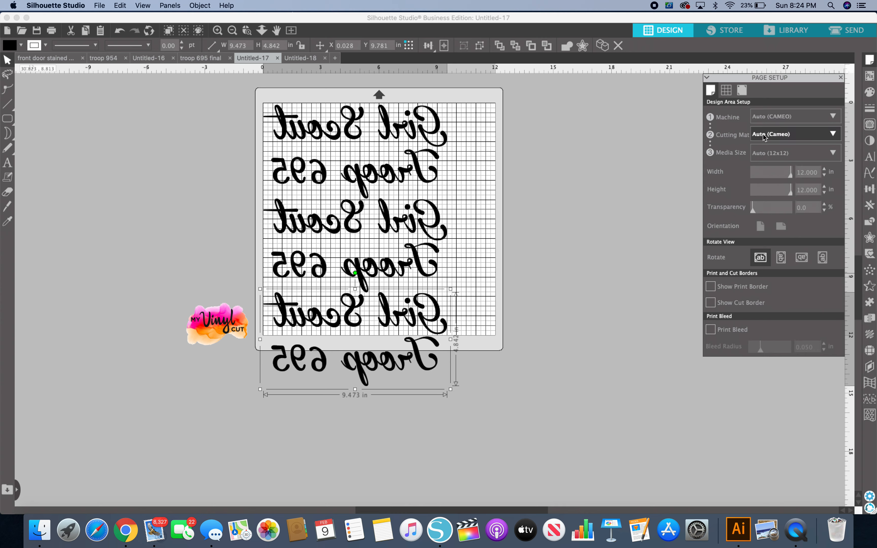
{"action": "mouse_move", "coordinate": [833, 138]}
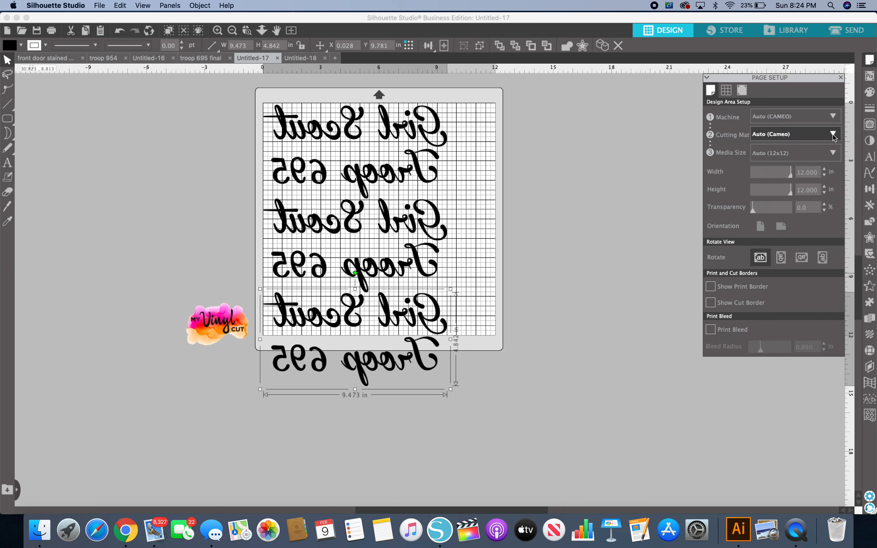
Choose the Cameo 12 x 24 in cutting mat so all three script copies fit
{"action": "left_click", "coordinate": [833, 134]}
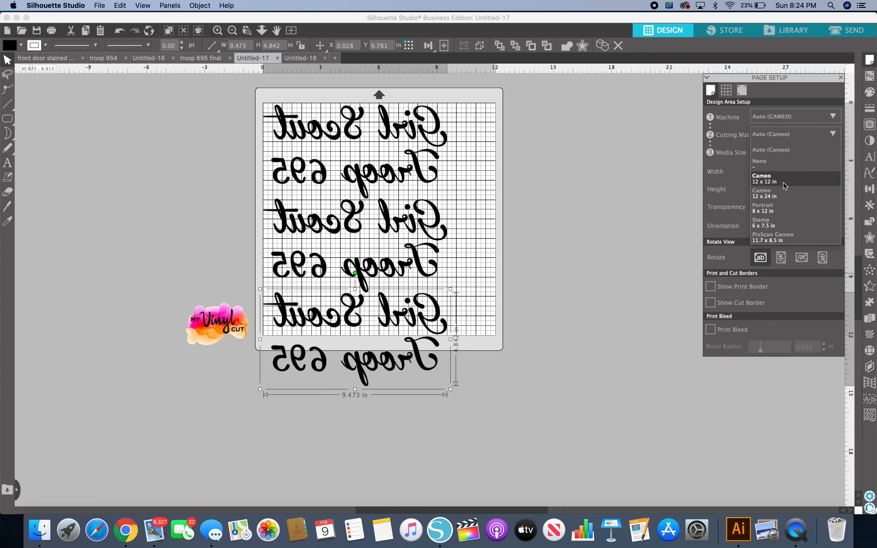
{"action": "left_click", "coordinate": [764, 178]}
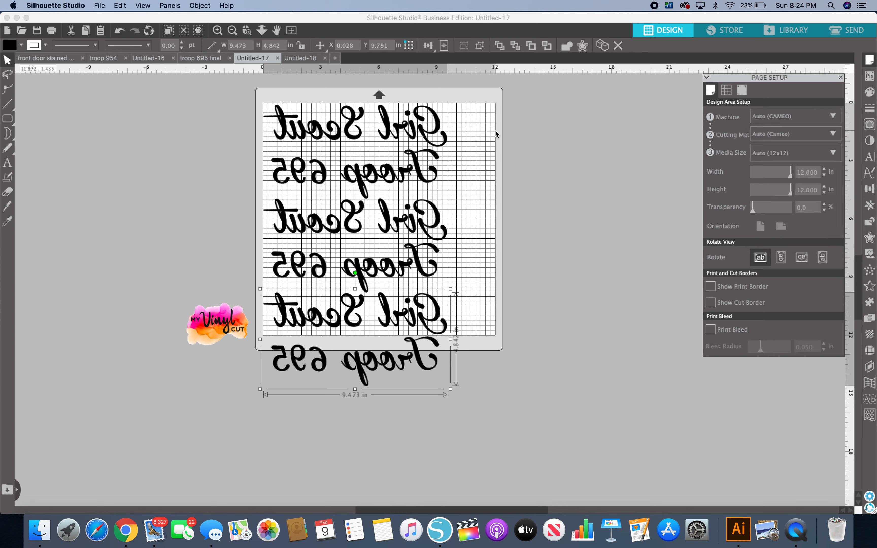
{"action": "mouse_move", "coordinate": [454, 127]}
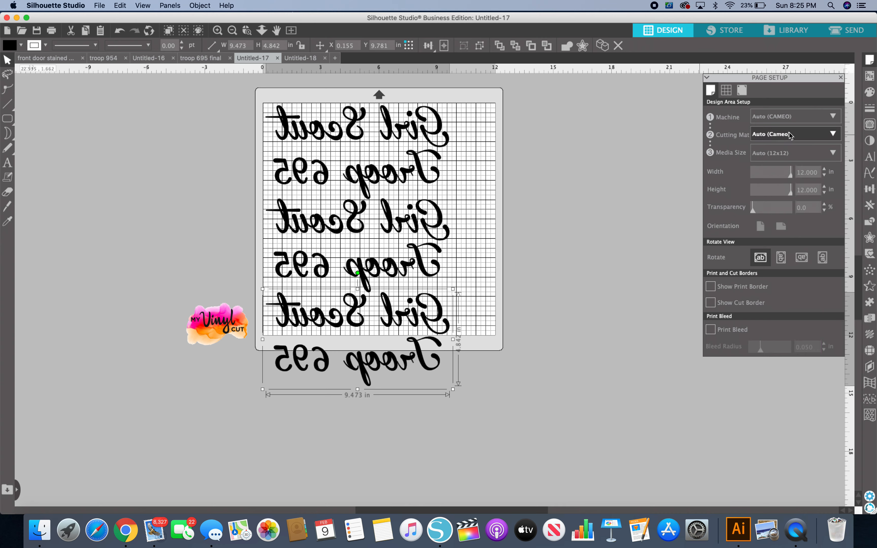
{"action": "left_click", "coordinate": [794, 133]}
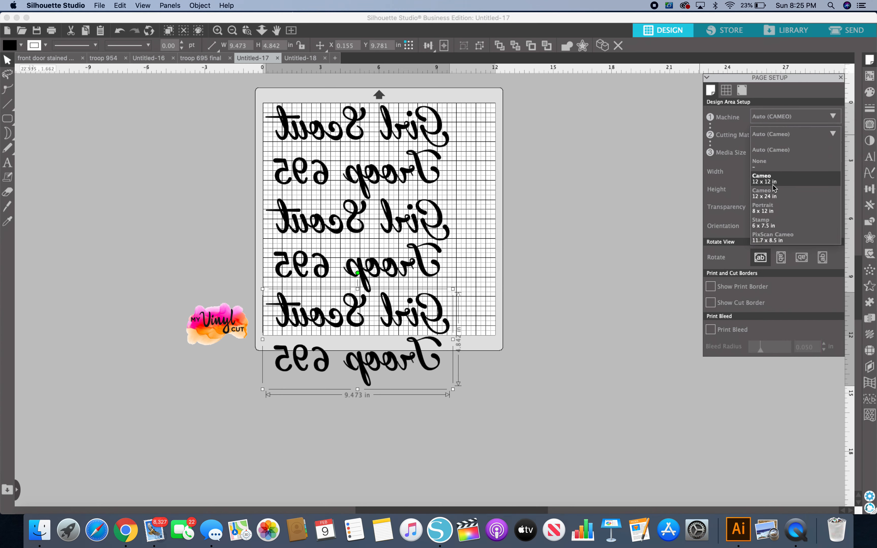
{"action": "left_click", "coordinate": [764, 193]}
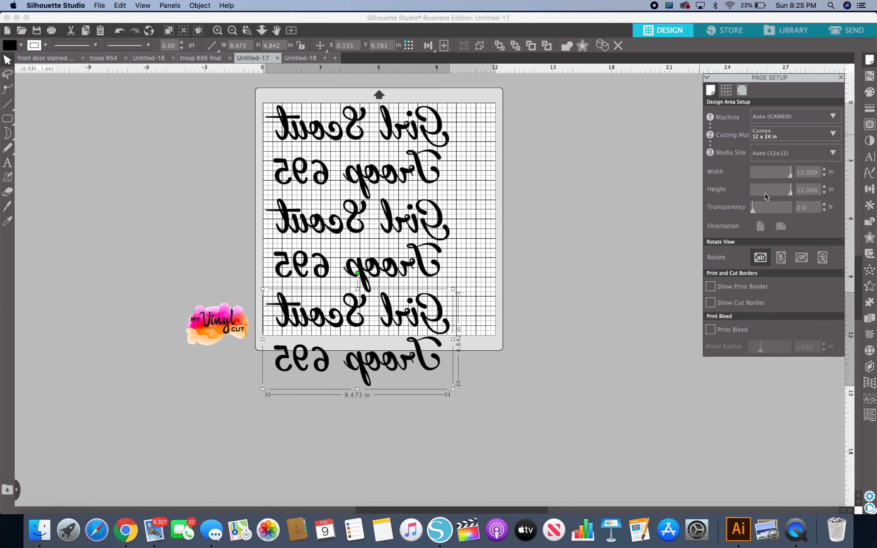
{"action": "left_click", "coordinate": [793, 153]}
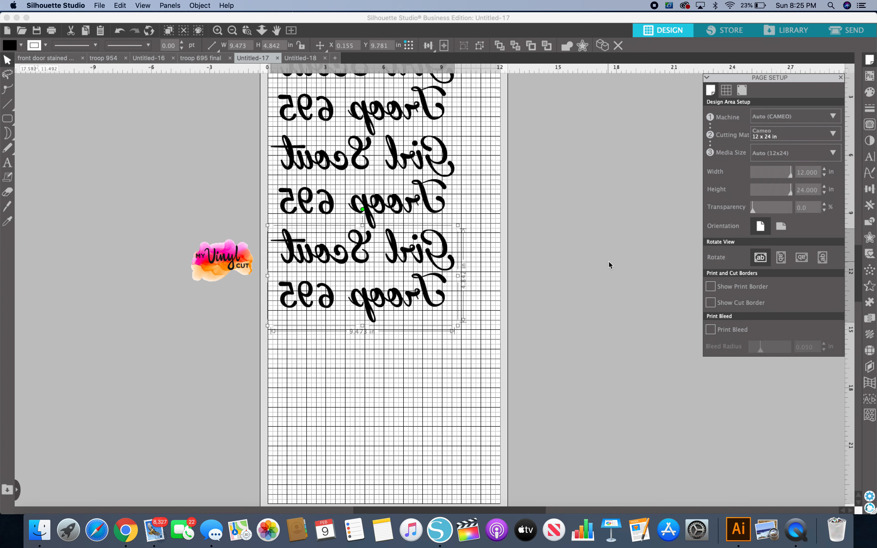
Set the media size to Custom with width 10 in and height 18 in
{"action": "scroll", "scroll_direction": "down", "scroll_amount": 3}
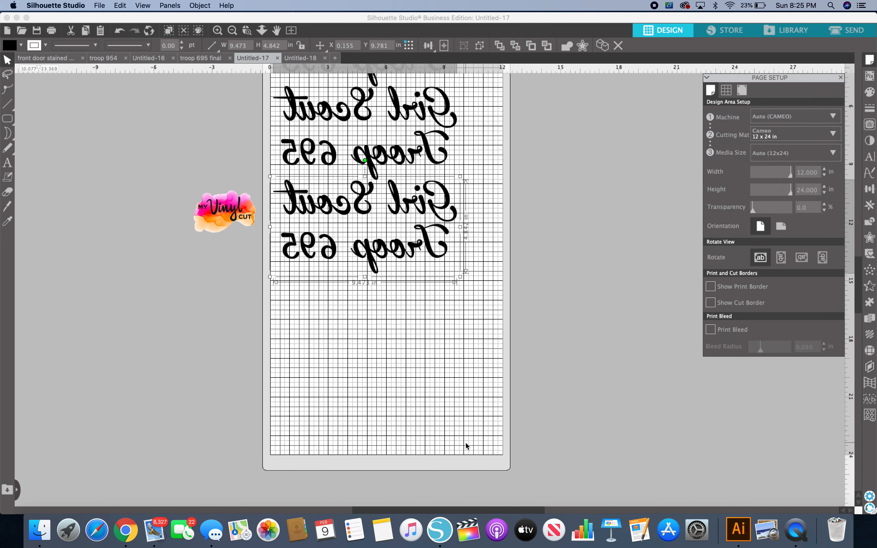
{"action": "mouse_move", "coordinate": [406, 312]}
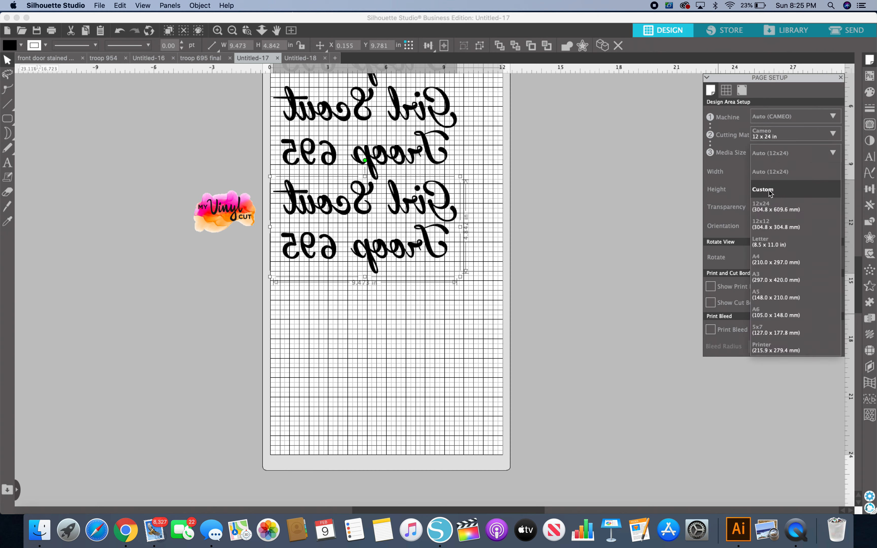
{"action": "left_click", "coordinate": [762, 188]}
{"action": "type", "text": "10"}
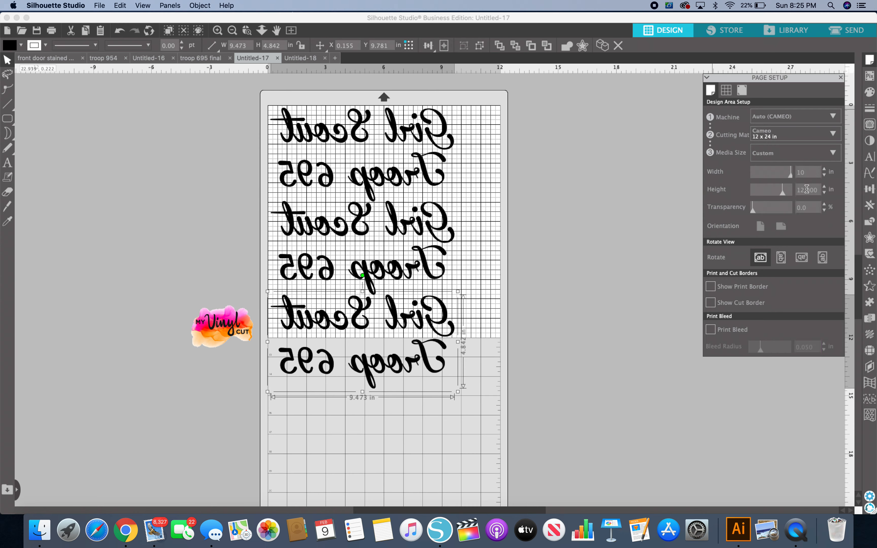
{"action": "left_click", "coordinate": [760, 225]}
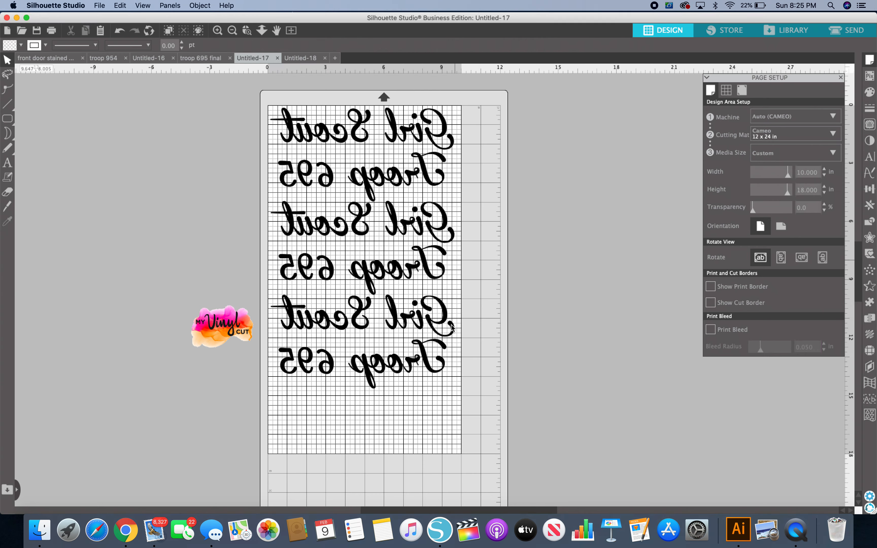
{"action": "mouse_move", "coordinate": [397, 248]}
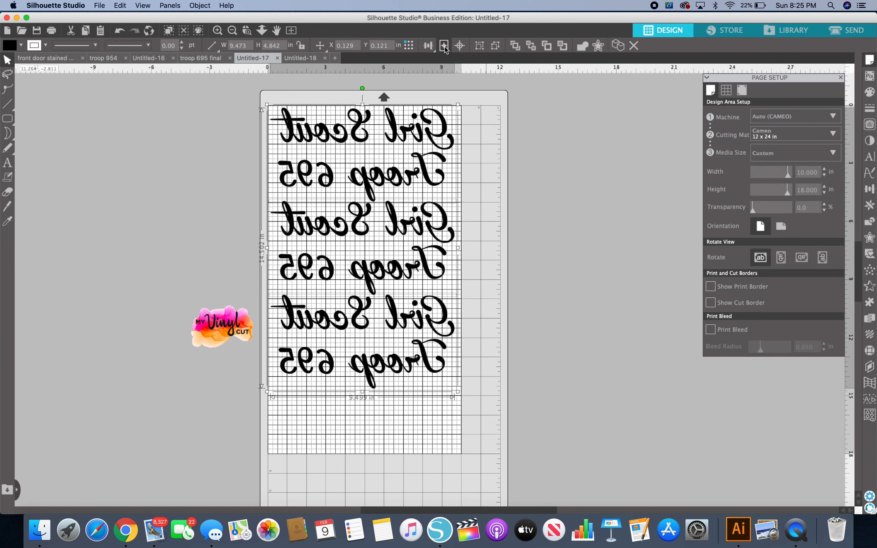
Align the three script copies and check the bottom copy's placement on the media
{"action": "left_click", "coordinate": [427, 45]}
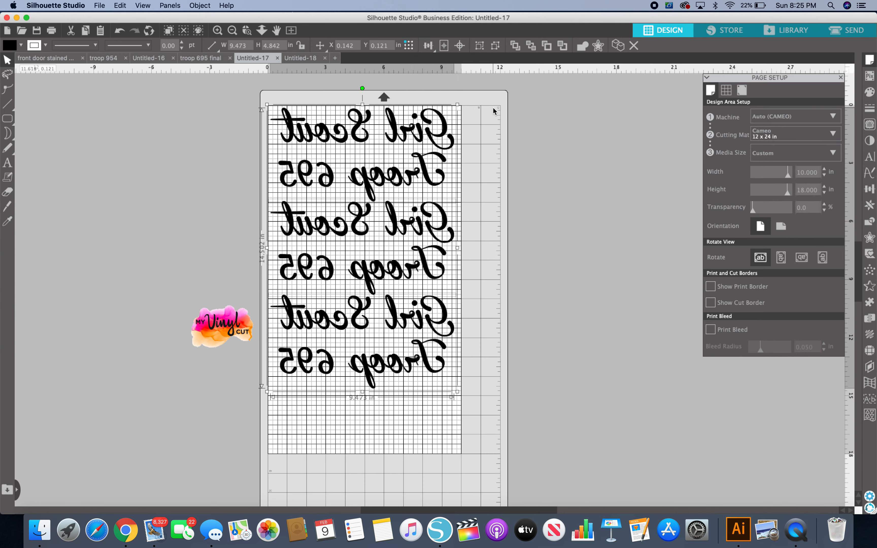
{"action": "mouse_move", "coordinate": [361, 295]}
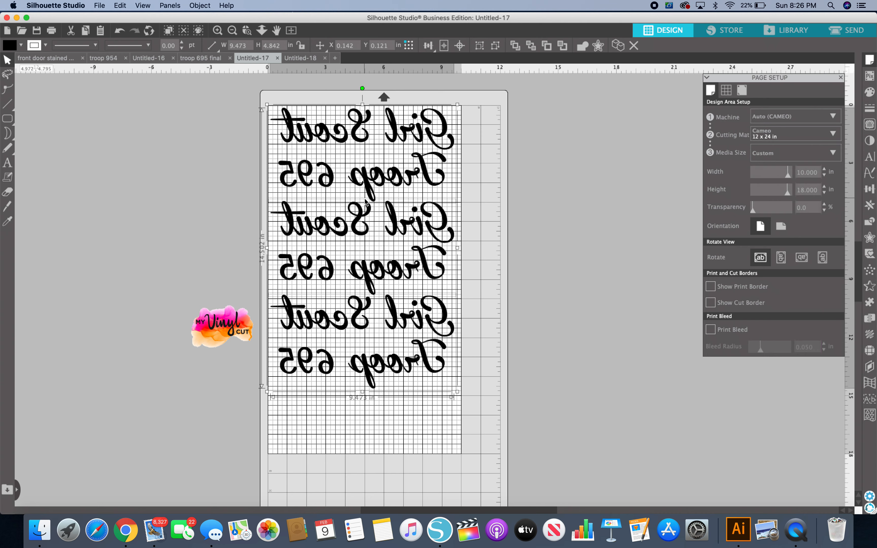
{"action": "mouse_move", "coordinate": [362, 294]}
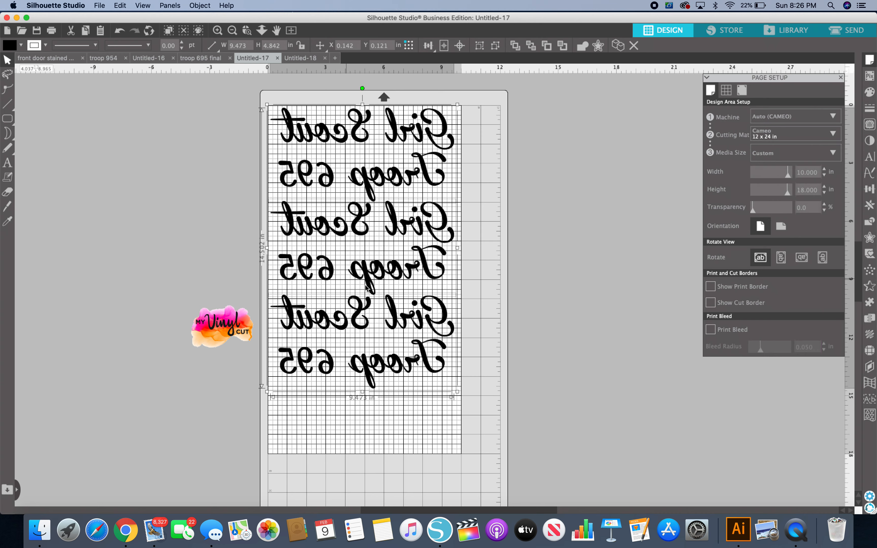
{"action": "mouse_move", "coordinate": [473, 285]}
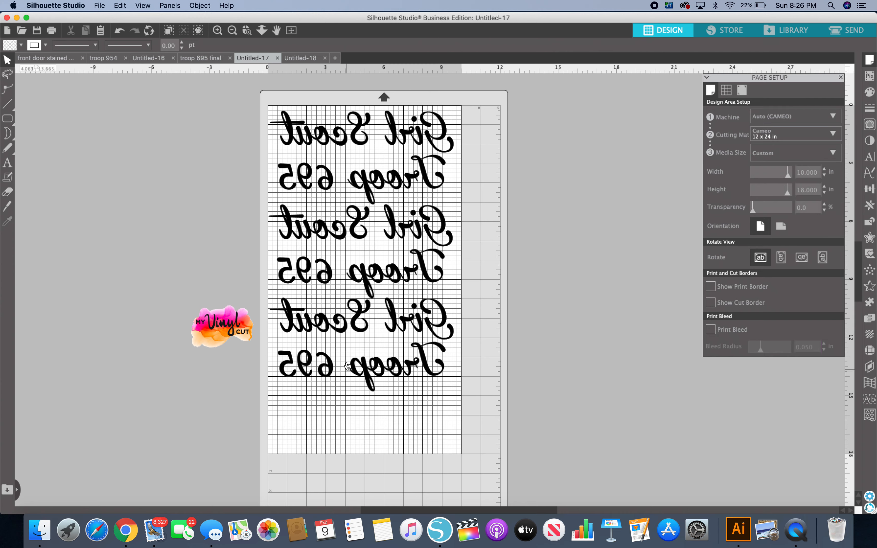
{"action": "left_click", "coordinate": [360, 330]}
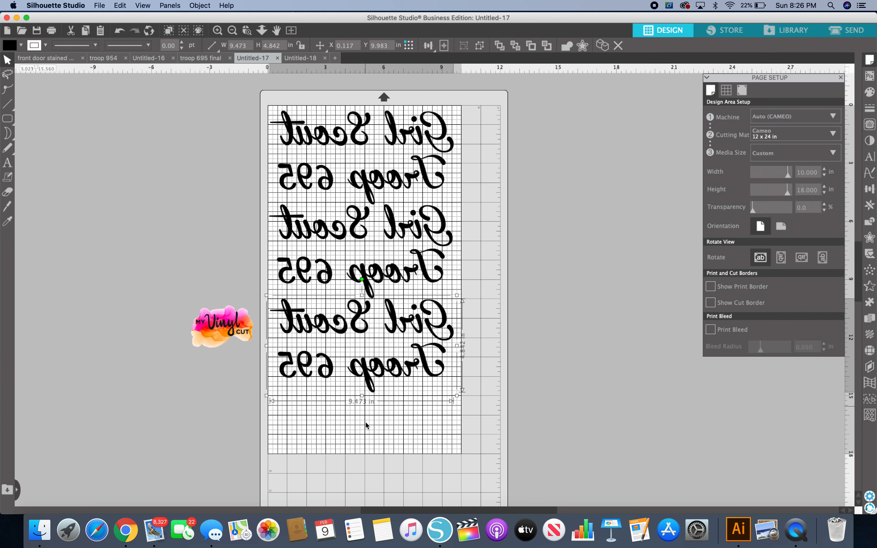
{"action": "mouse_move", "coordinate": [603, 369]}
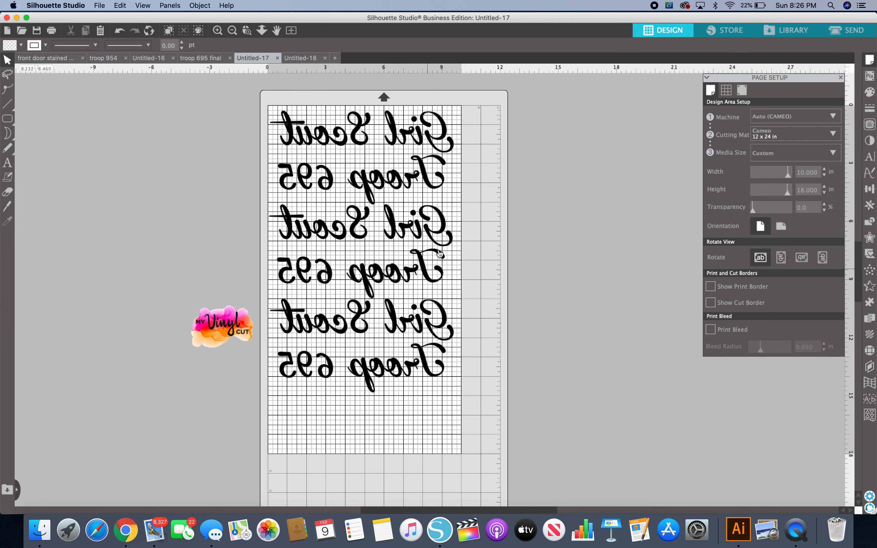
{"action": "scroll", "scroll_direction": "down", "scroll_amount": 3}
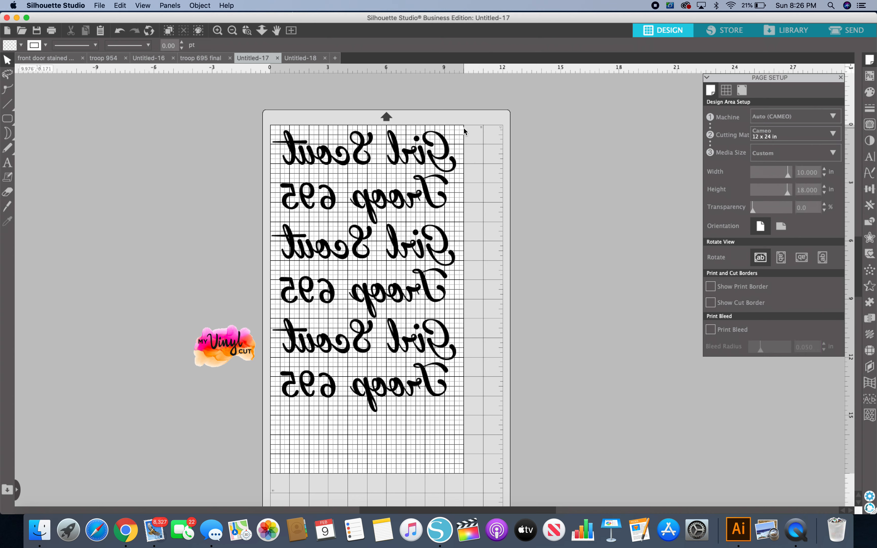
{"action": "mouse_move", "coordinate": [308, 478]}
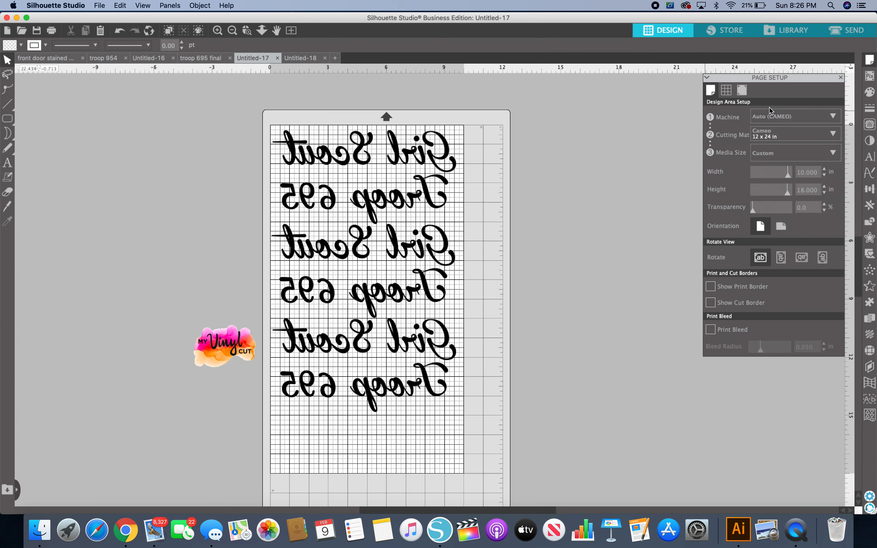
{"action": "mouse_move", "coordinate": [780, 203]}
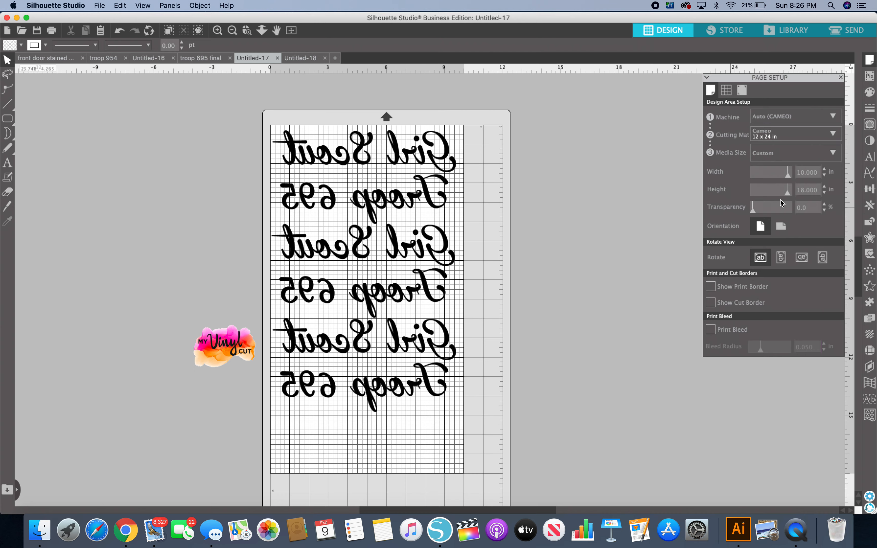
{"action": "mouse_move", "coordinate": [597, 248]}
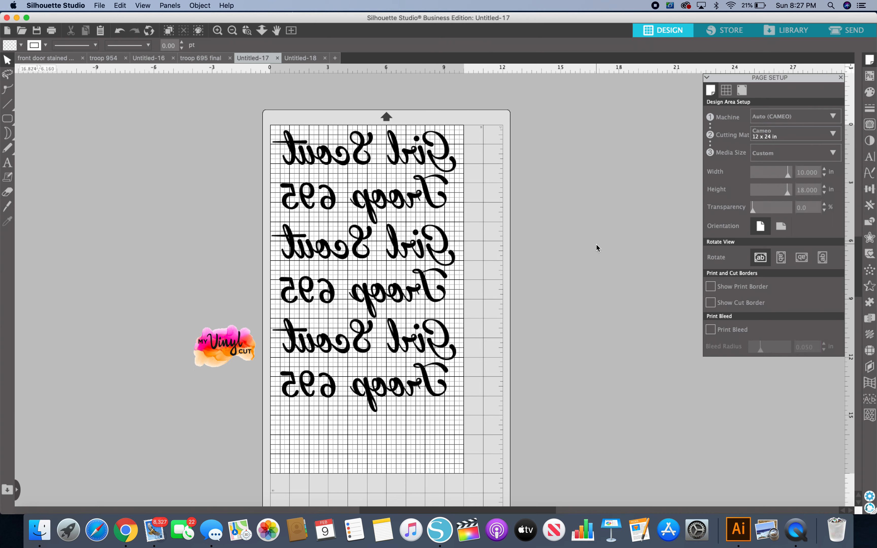
{"action": "mouse_move", "coordinate": [521, 117]}
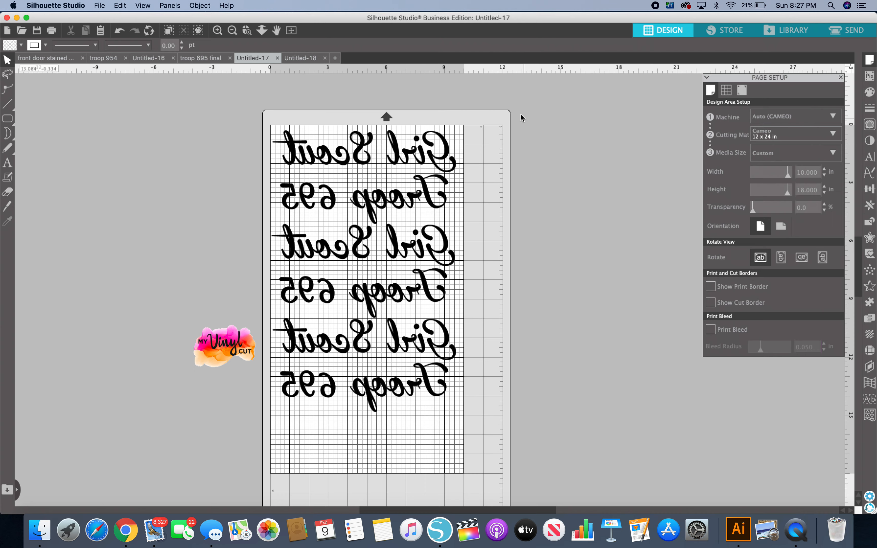
{"action": "mouse_move", "coordinate": [521, 117]}
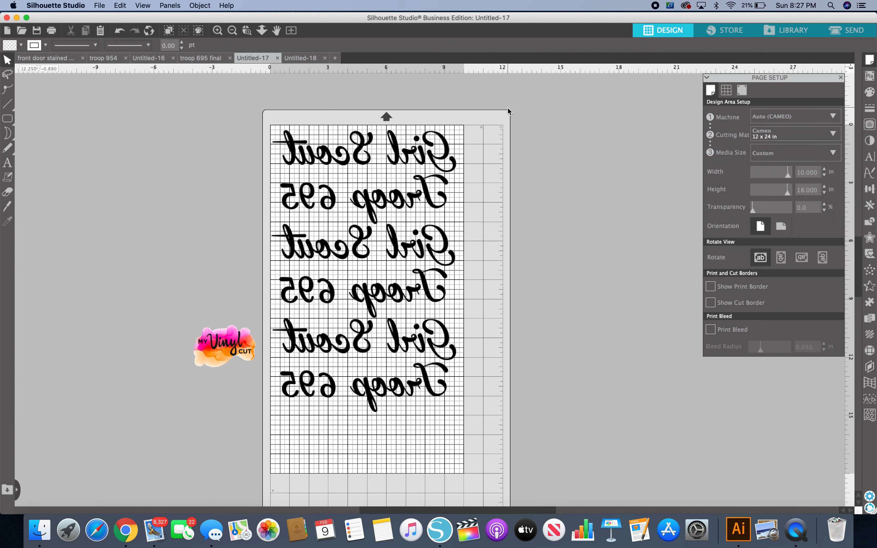
{"action": "mouse_move", "coordinate": [509, 124]}
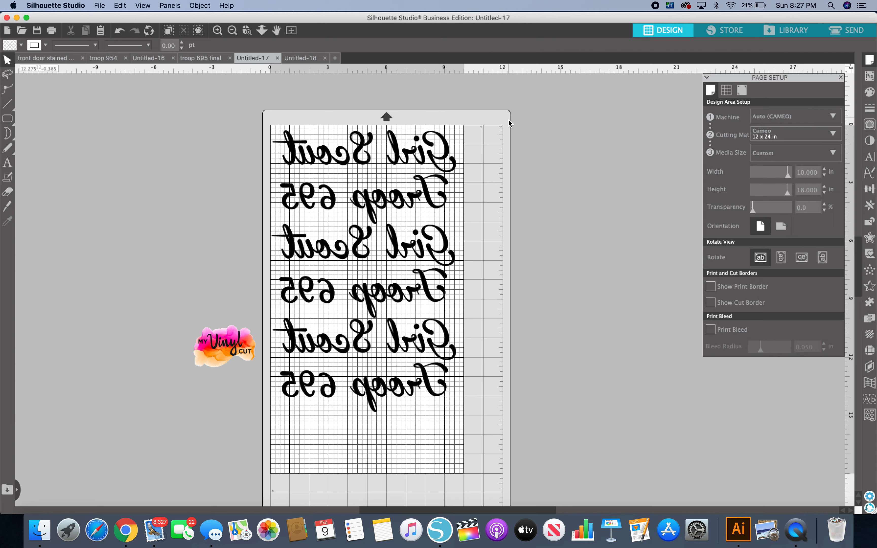
{"action": "mouse_move", "coordinate": [500, 111]}
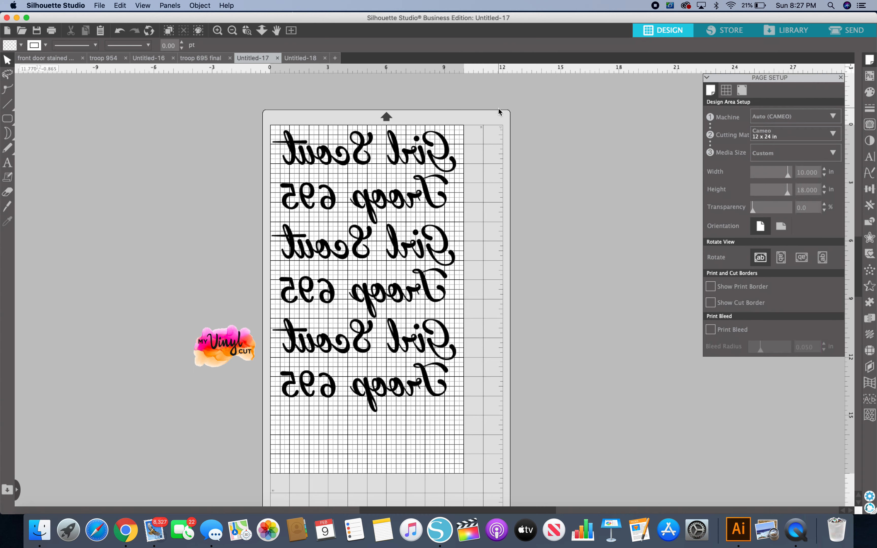